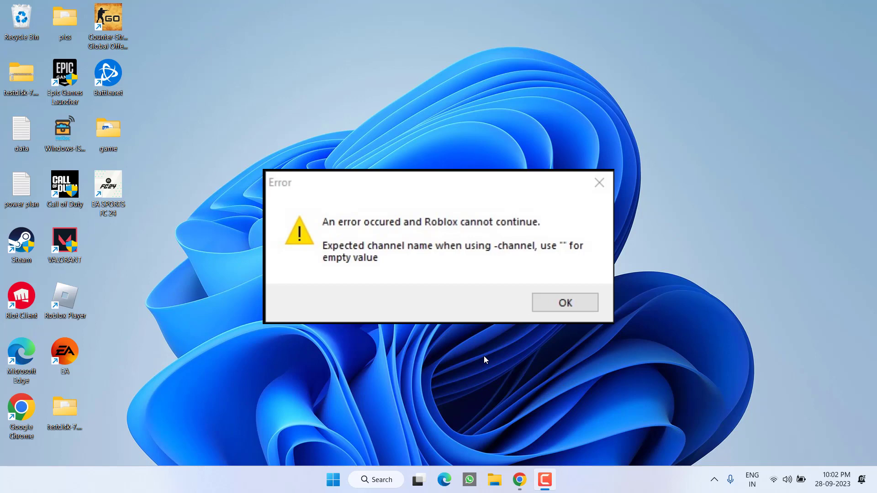
pyautogui.moveTo(2, 1)
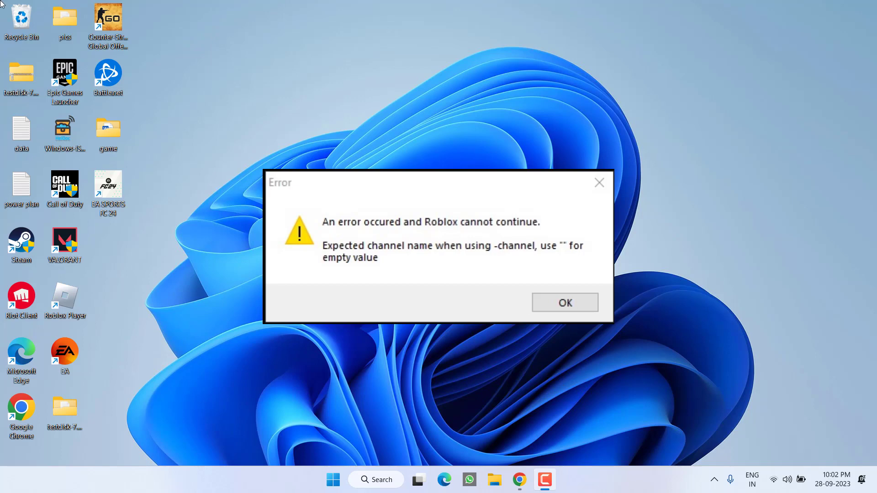
# Dismiss the Roblox error and go to the Roblox Player shortcut's install folder.
pyautogui.click(564, 302)
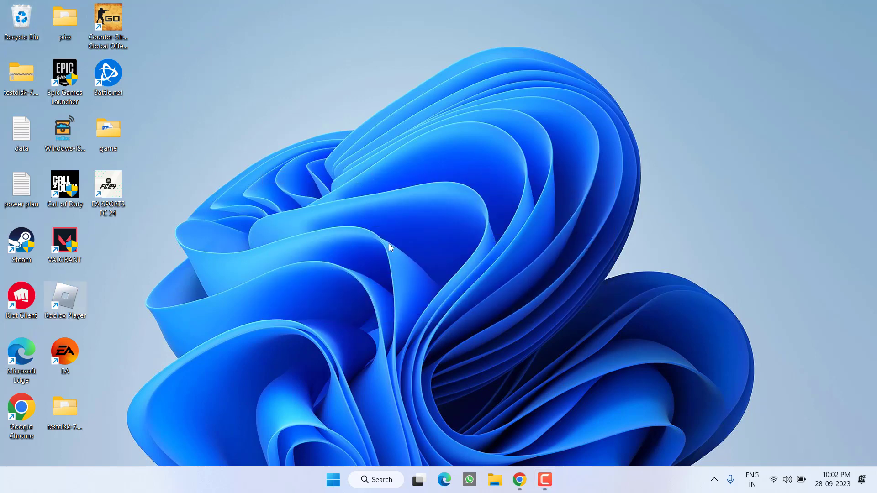
pyautogui.rightClick(64, 297)
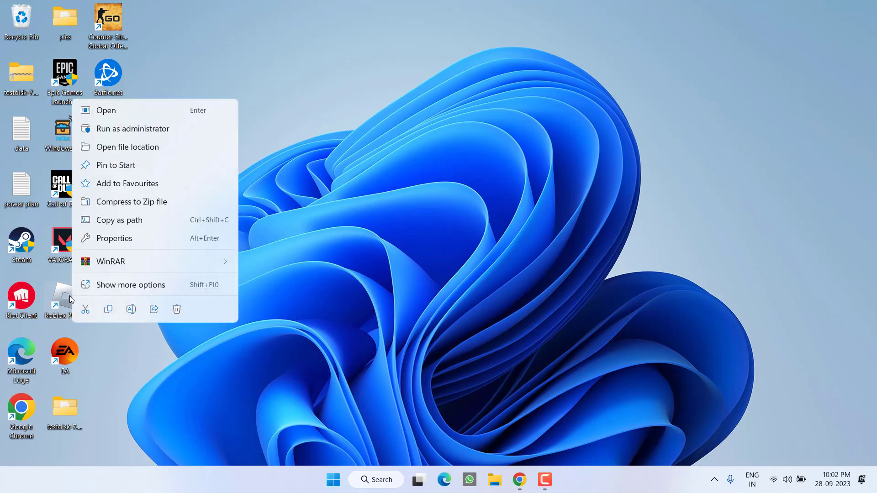
pyautogui.moveTo(145, 150)
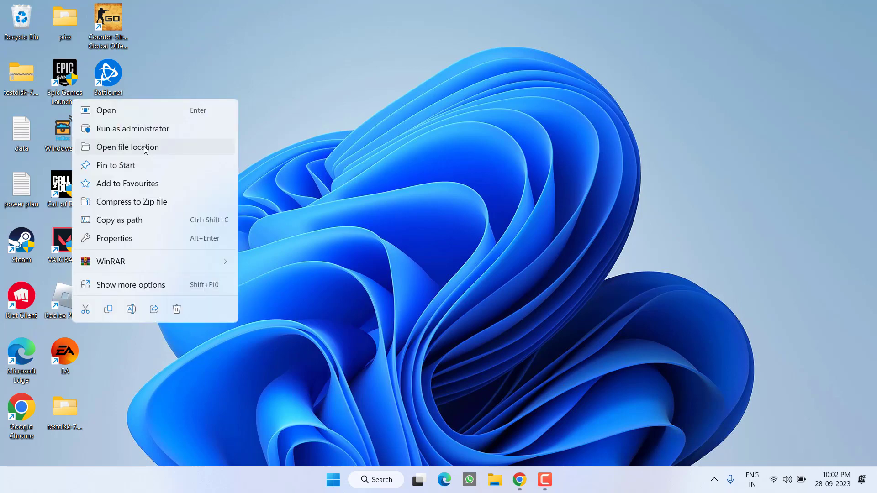
pyautogui.click(127, 147)
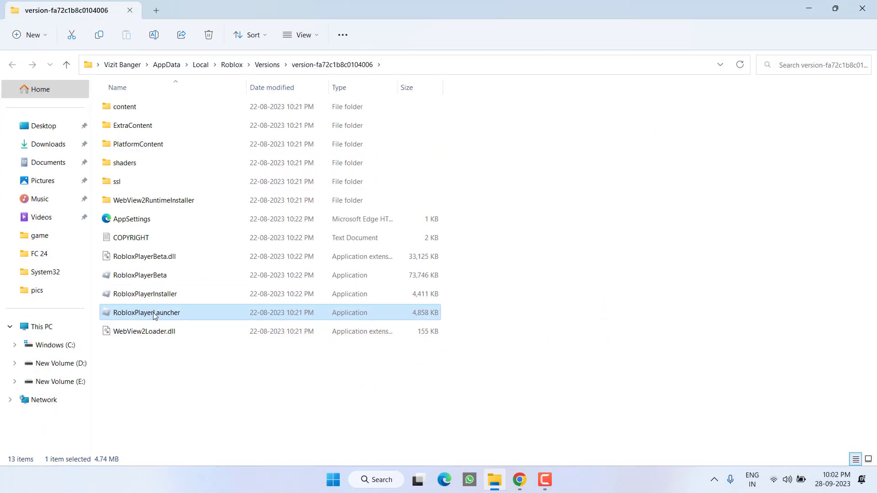
# Check RobloxPlayerLauncher's Compatibility properties, then close the version folder.
pyautogui.rightClick(146, 313)
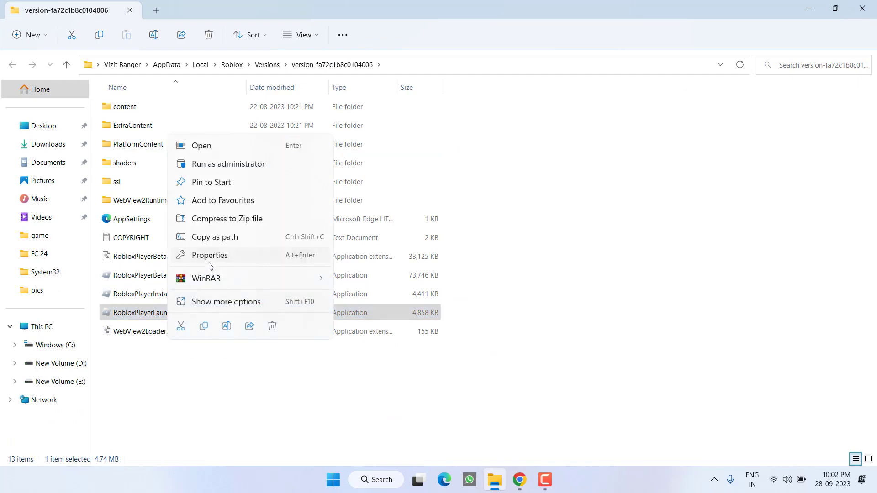
pyautogui.click(210, 256)
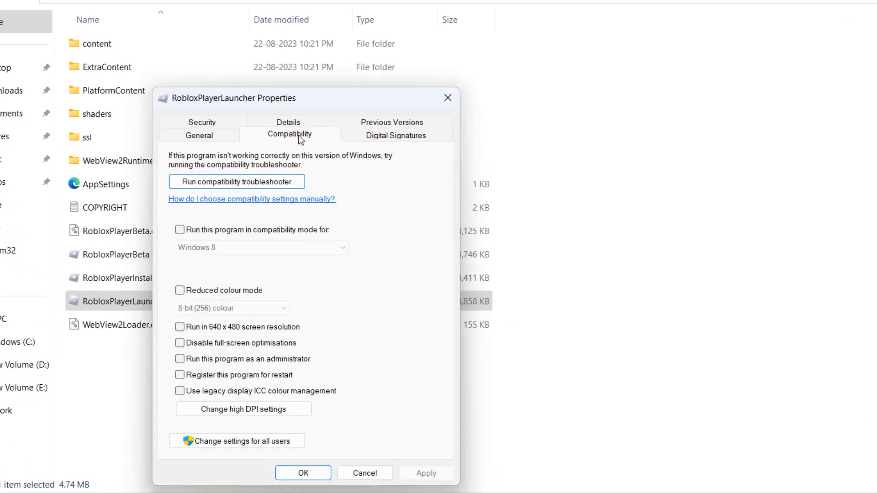
pyautogui.click(180, 359)
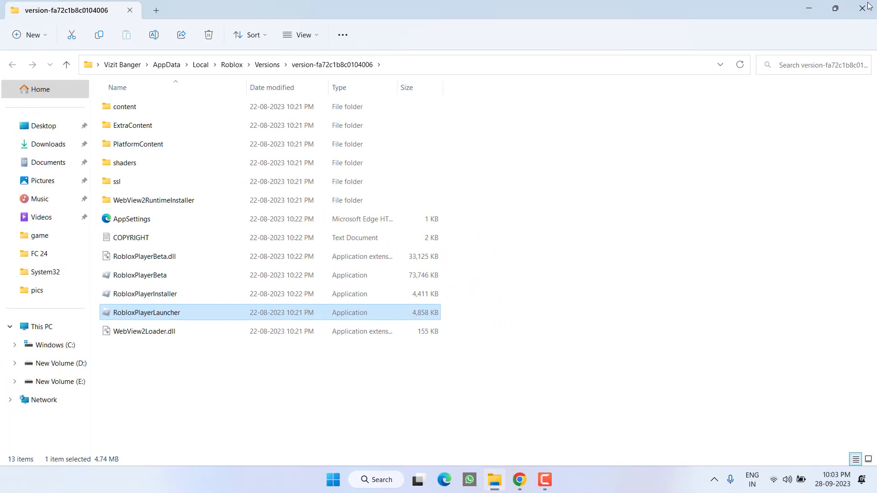
pyautogui.click(860, 9)
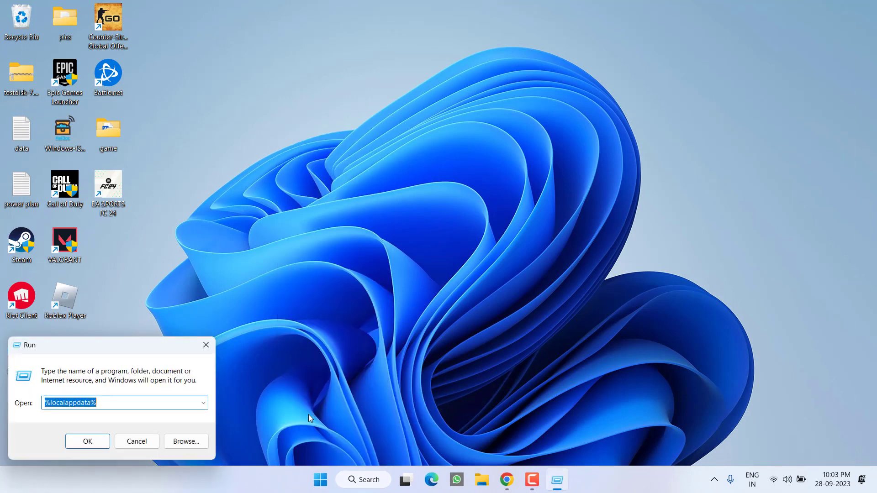
# Go to the Roblox folder inside %temp% and select all of its contents.
pyautogui.write('%temp%')
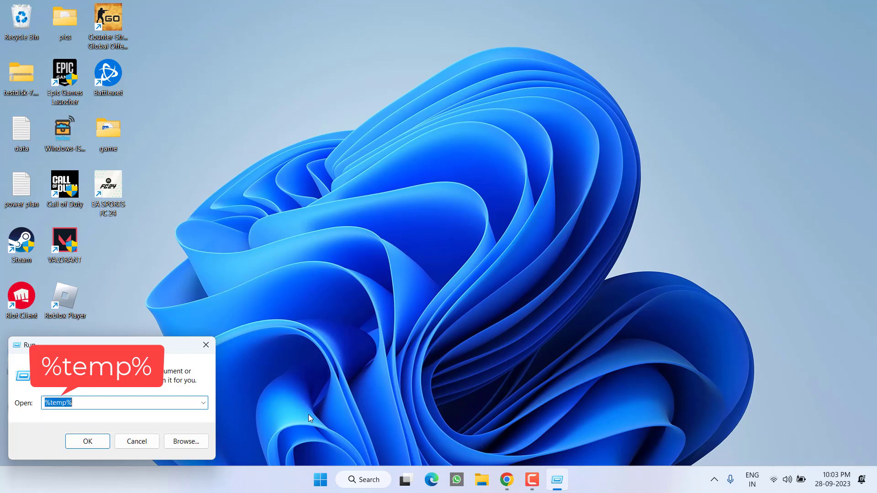
pyautogui.click(88, 441)
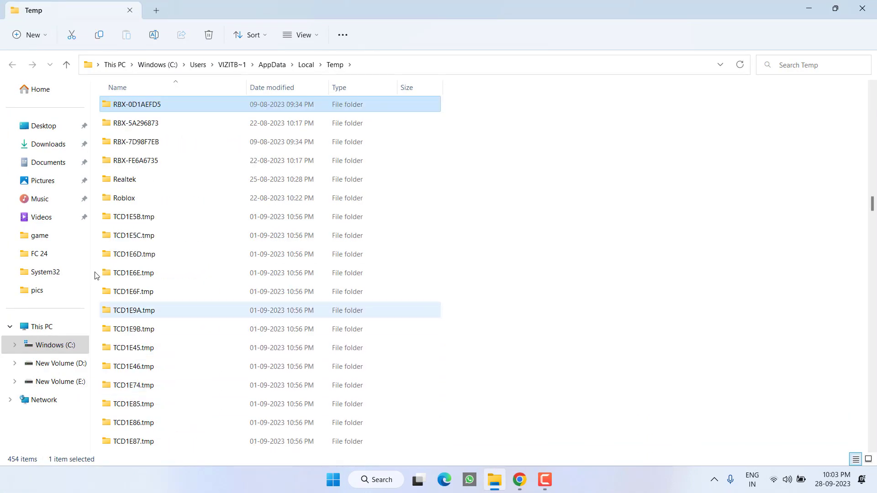
pyautogui.doubleClick(126, 198)
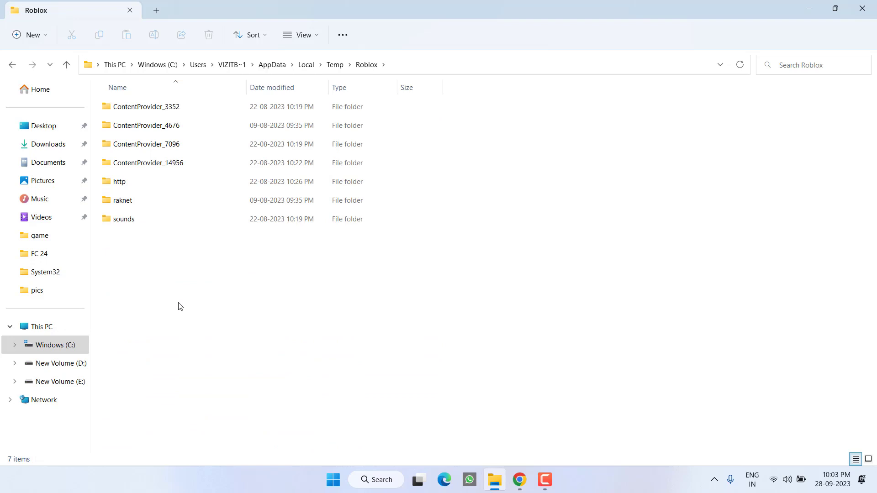
pyautogui.press('ctrl+a')
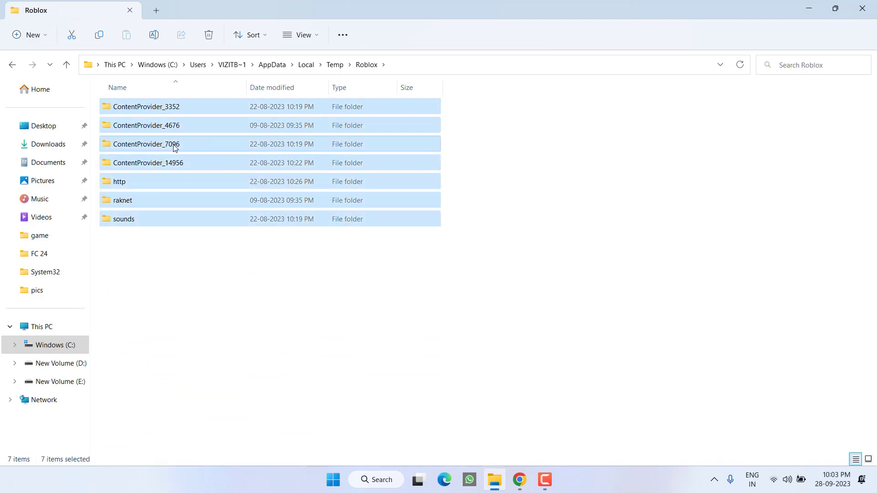
pyautogui.moveTo(294, 201)
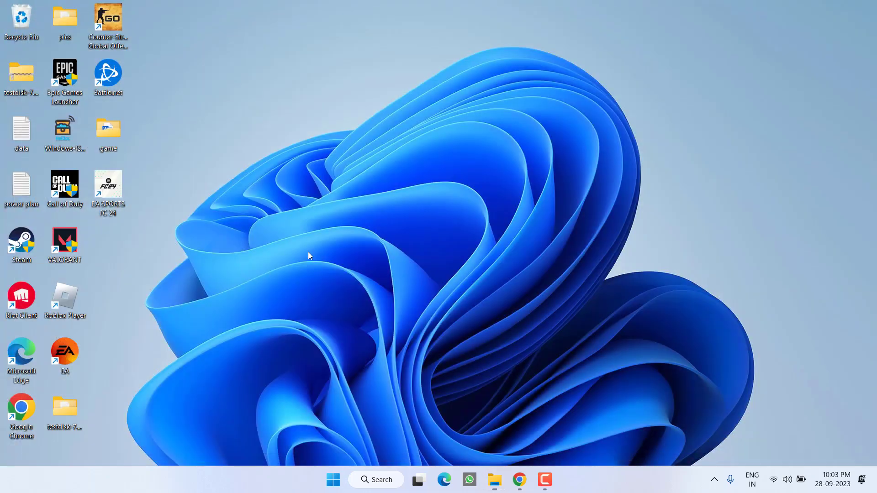
pyautogui.moveTo(341, 252)
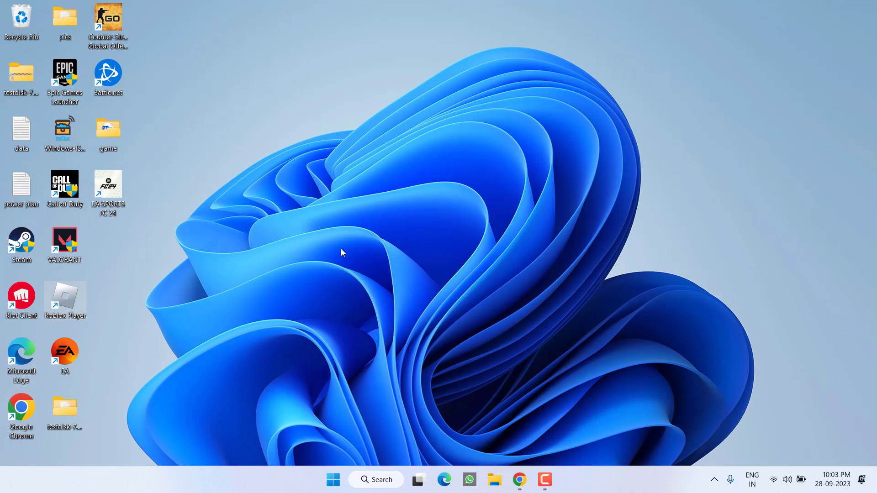
# Run %localappdata% and enter the Roblox folder in local app data.
pyautogui.rightClick(334, 480)
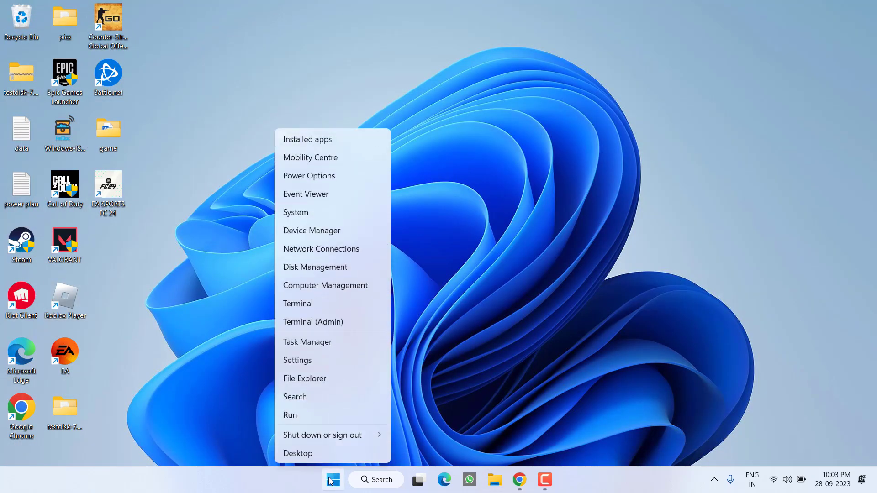
pyautogui.click(290, 414)
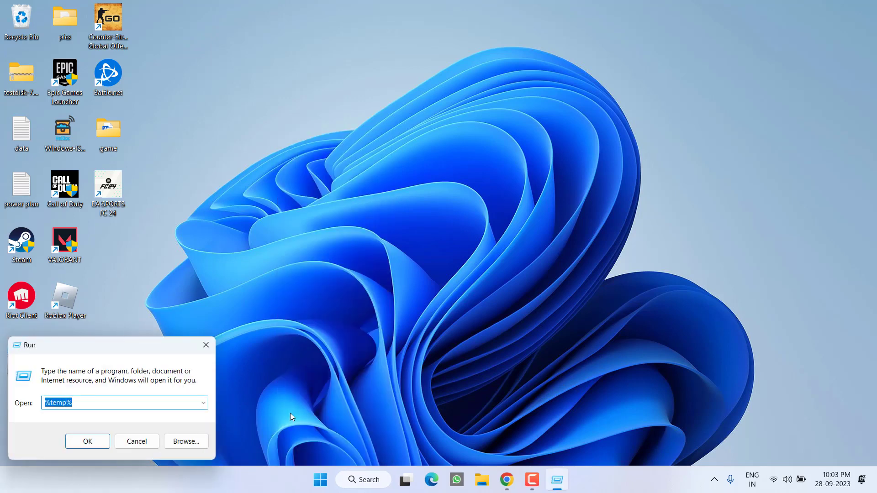
pyautogui.write('%localappdata%')
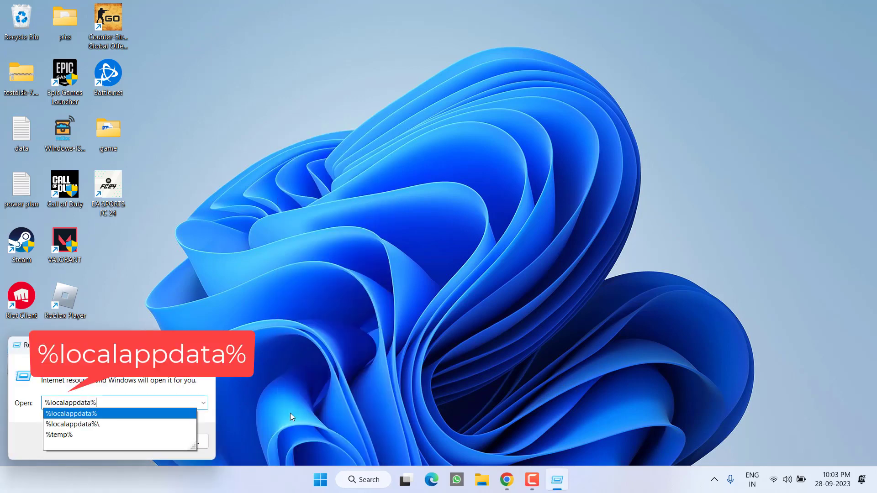
pyautogui.press('Enter')
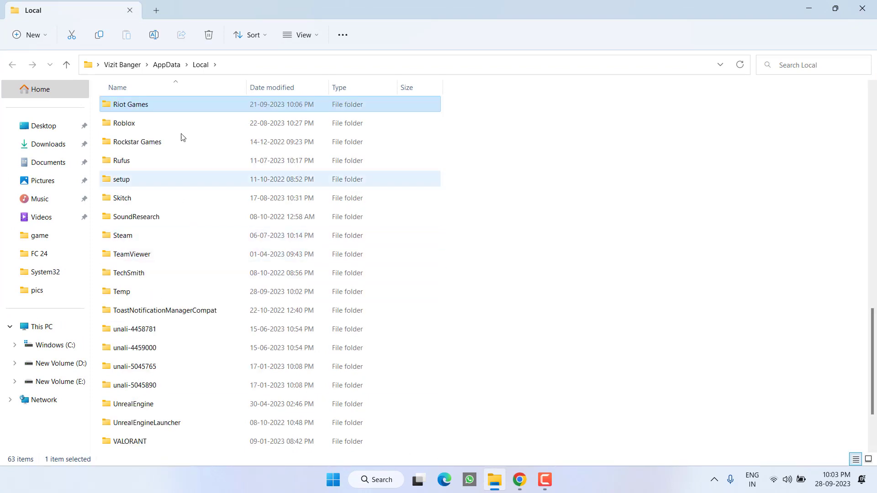
pyautogui.doubleClick(130, 122)
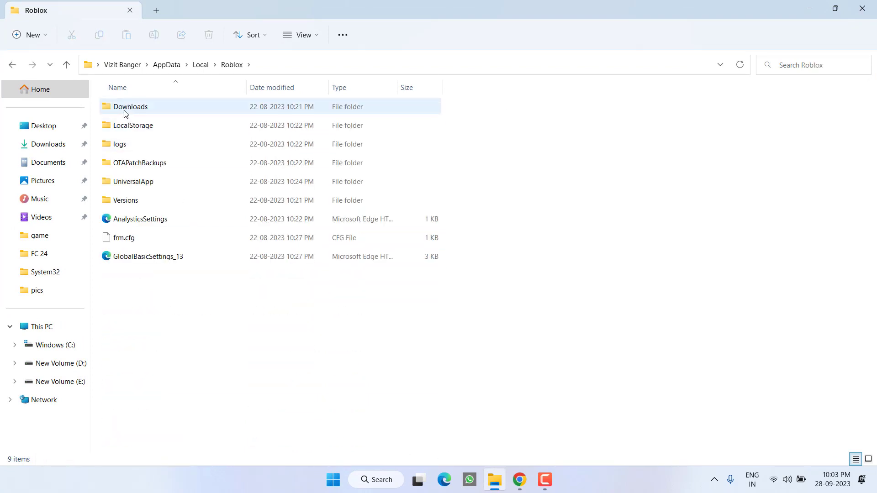
# Go through Roblox's Downloads and LocalStorage folders, then enter the Versions folder.
pyautogui.doubleClick(131, 106)
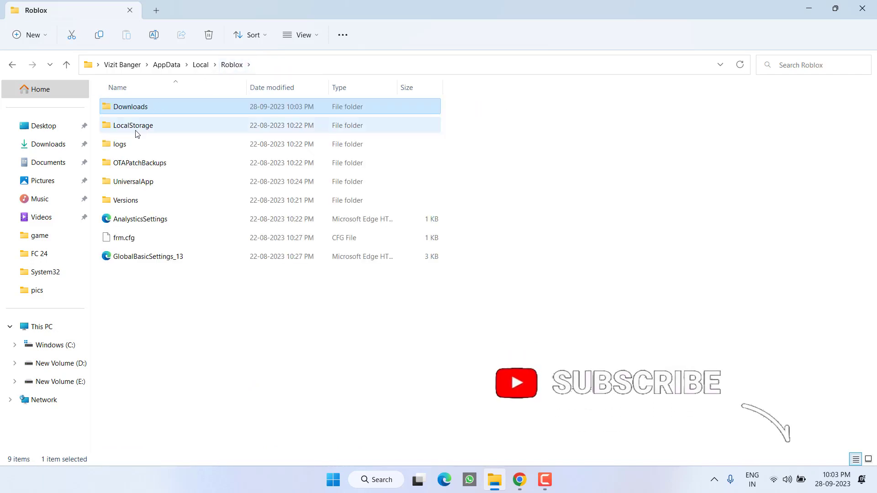
pyautogui.doubleClick(134, 125)
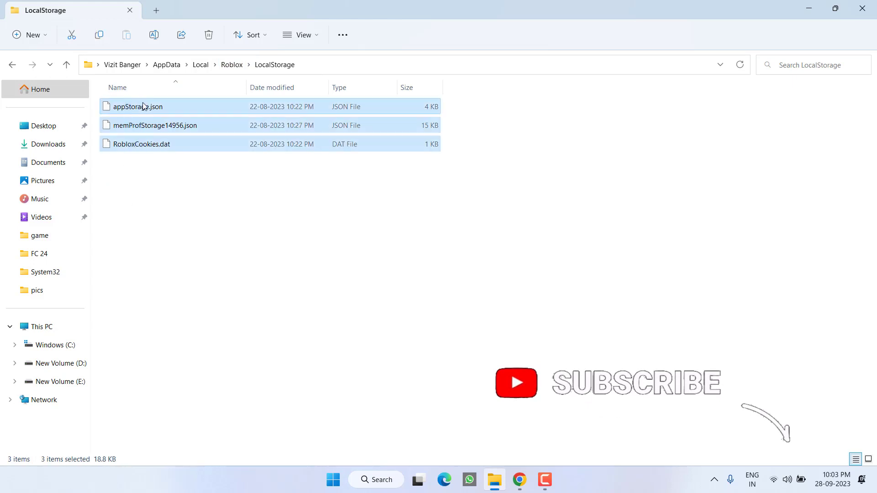
pyautogui.click(208, 34)
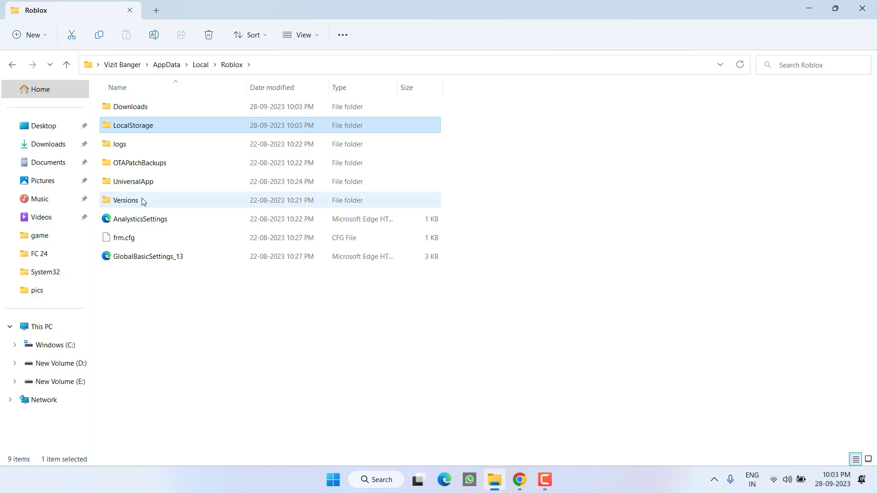
pyautogui.doubleClick(125, 200)
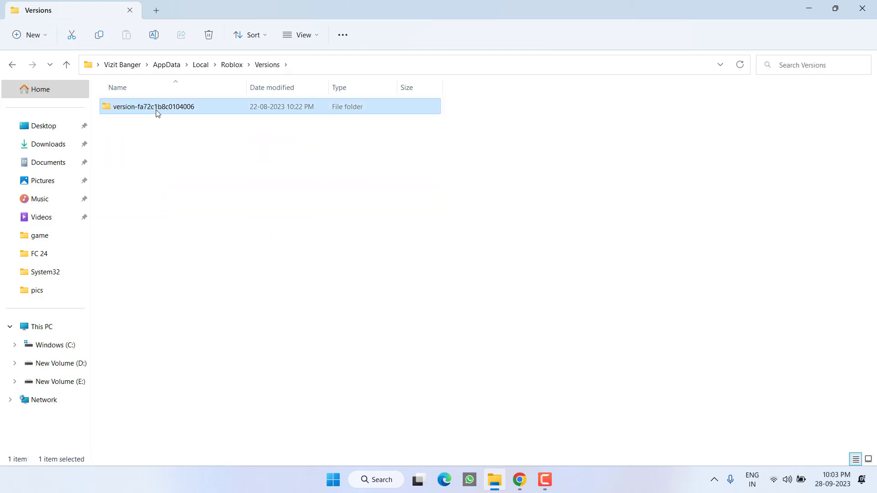
pyautogui.moveTo(243, 127)
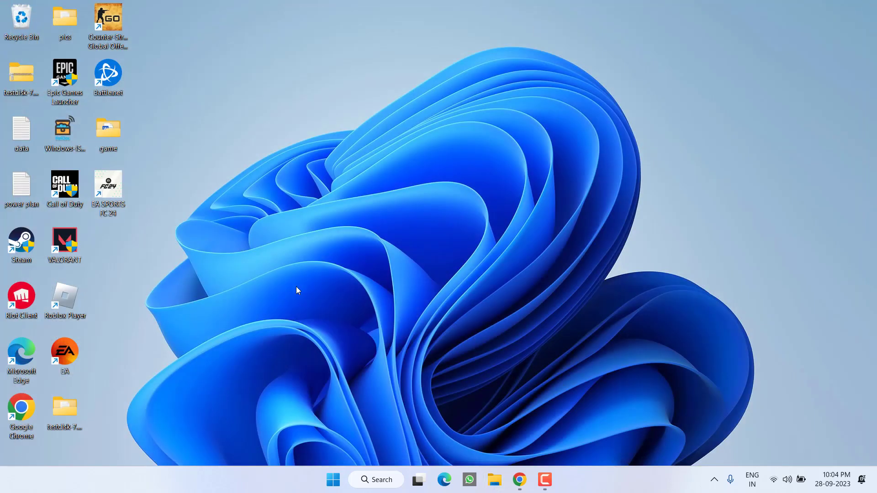
pyautogui.moveTo(64, 307)
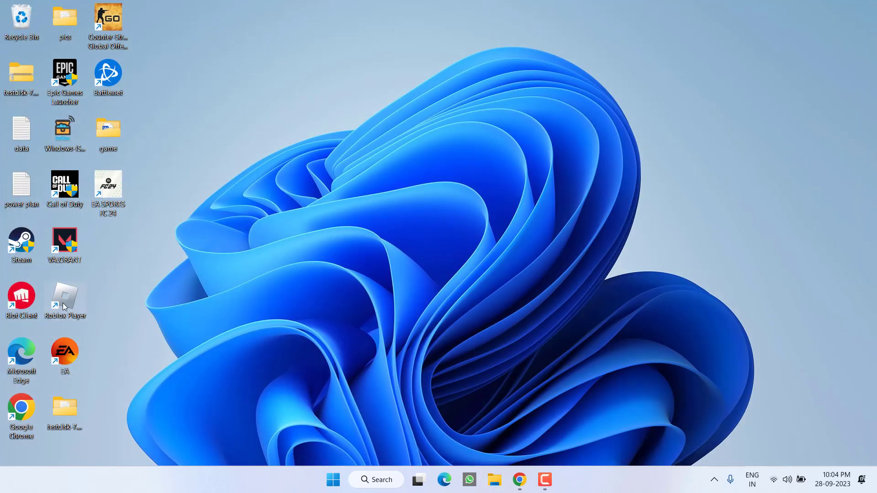
pyautogui.moveTo(240, 268)
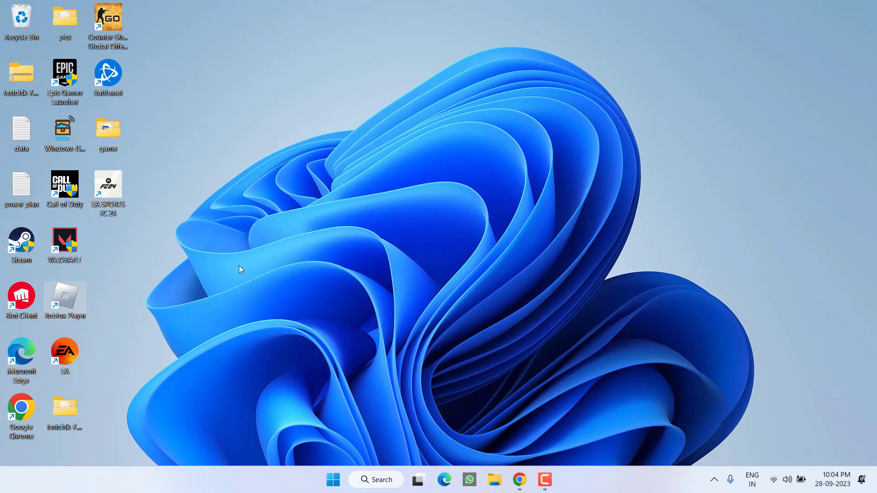
pyautogui.moveTo(302, 309)
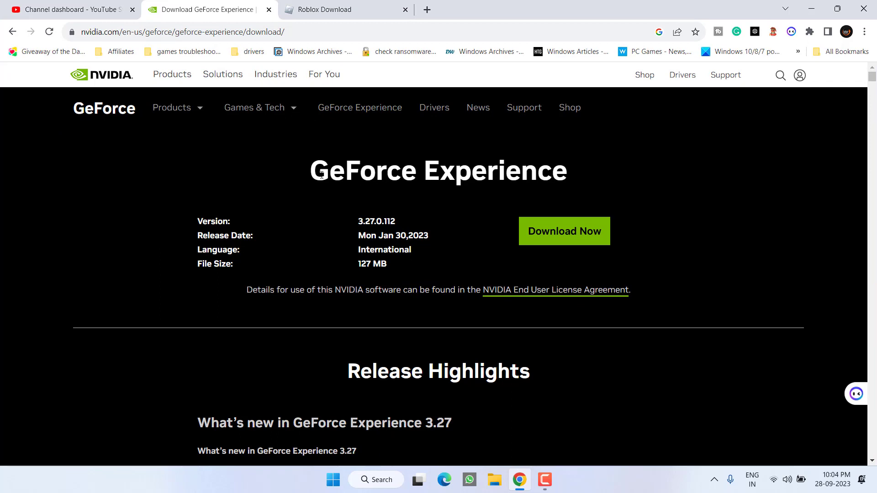
# Select the GeForce Experience heading on NVIDIA's page, then launch Windows Settings.
pyautogui.doubleClick(437, 170)
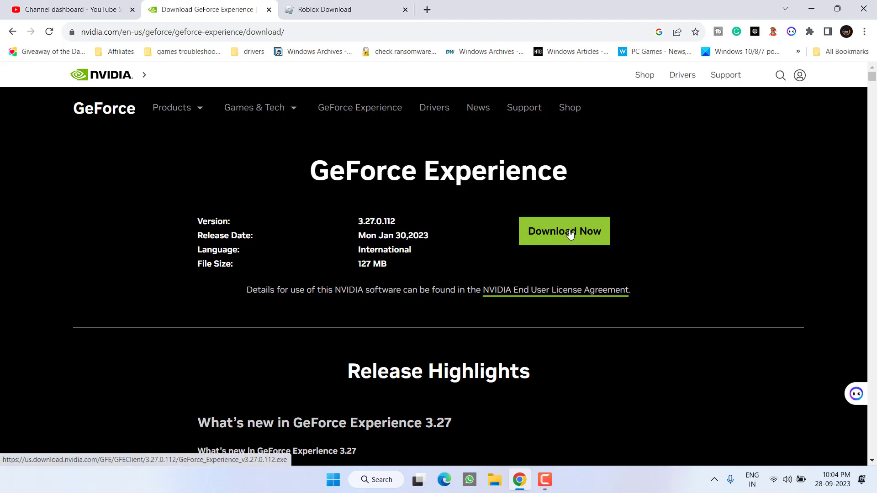
pyautogui.moveTo(470, 193)
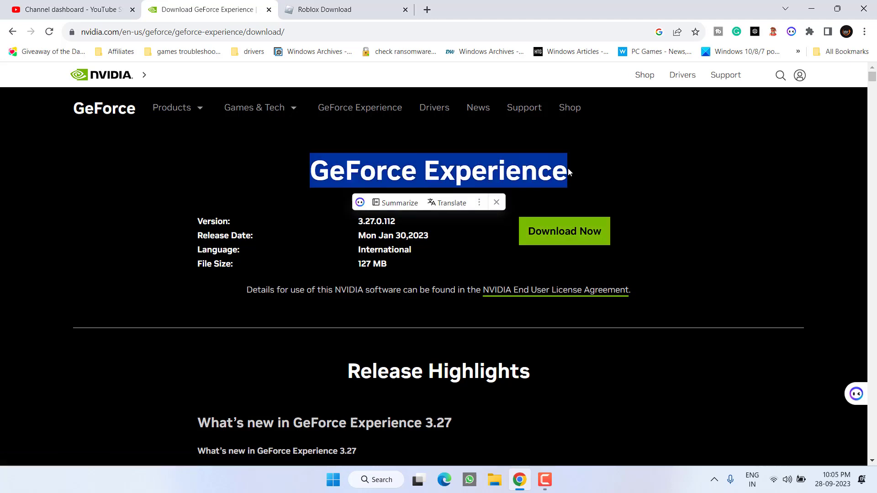
pyautogui.click(557, 479)
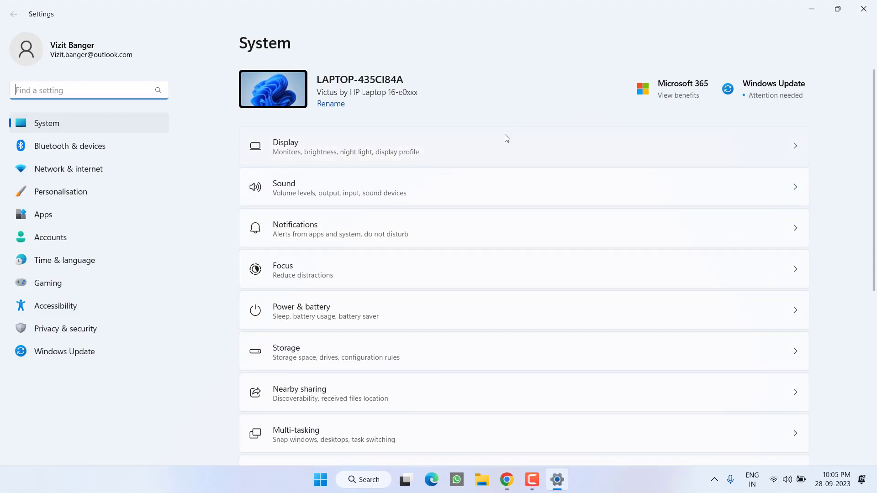
# Search installed apps for GeForce, clear the search and return to the NVIDIA page.
pyautogui.click(43, 213)
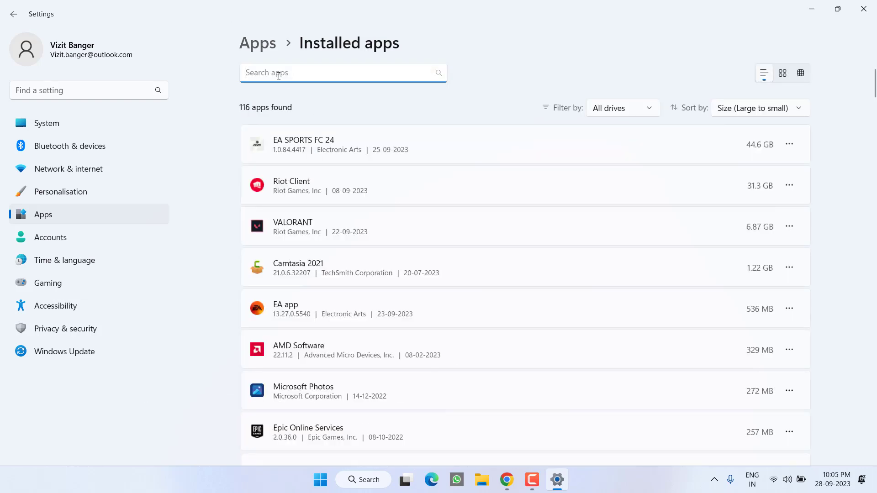
pyautogui.write('geforce')
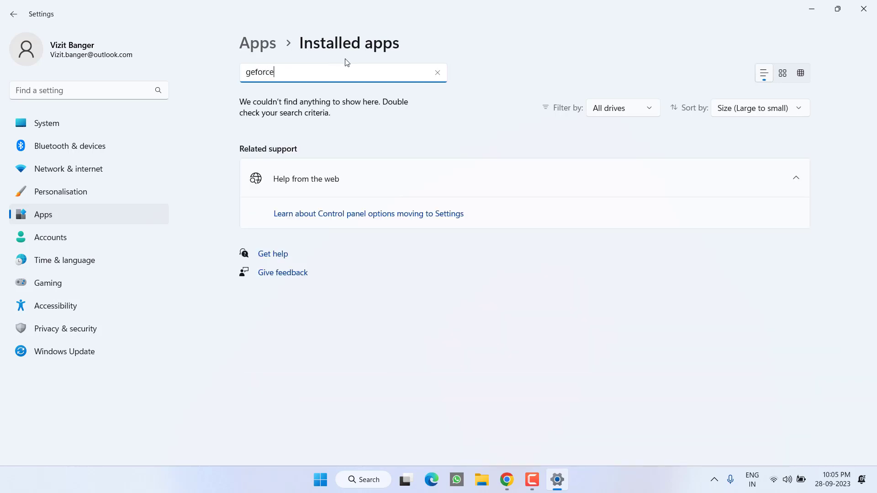
pyautogui.press('Backspace')
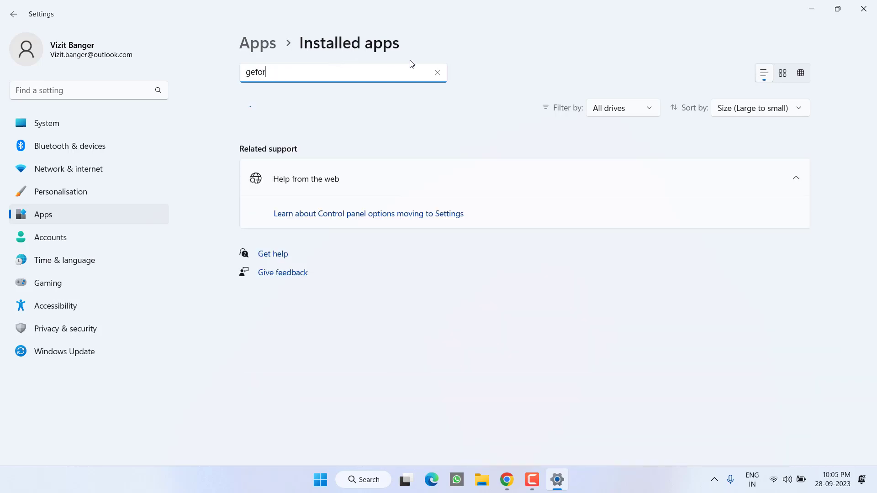
pyautogui.click(437, 73)
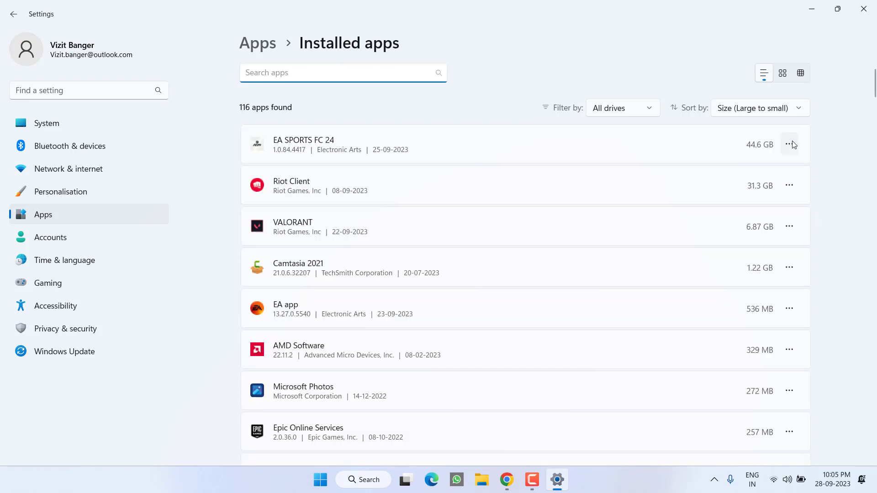
pyautogui.click(789, 144)
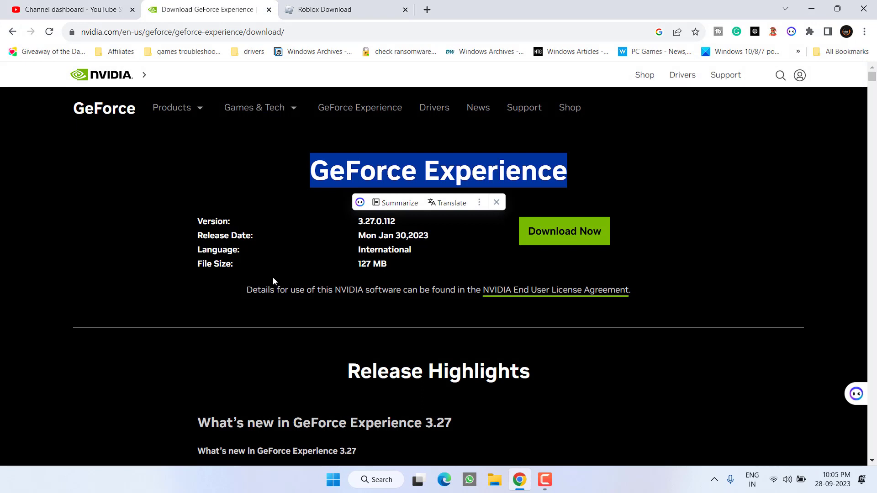
# Deselect the heading on the GeForce Experience download page.
pyautogui.click(293, 199)
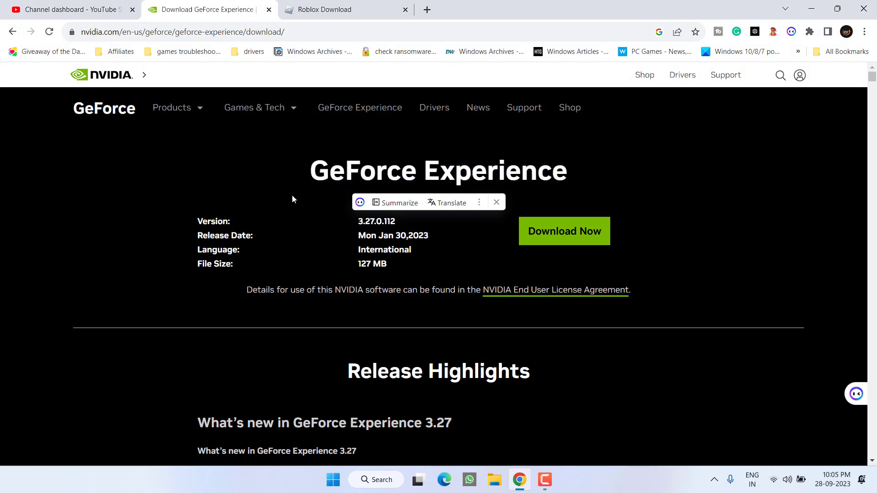
pyautogui.moveTo(289, 211)
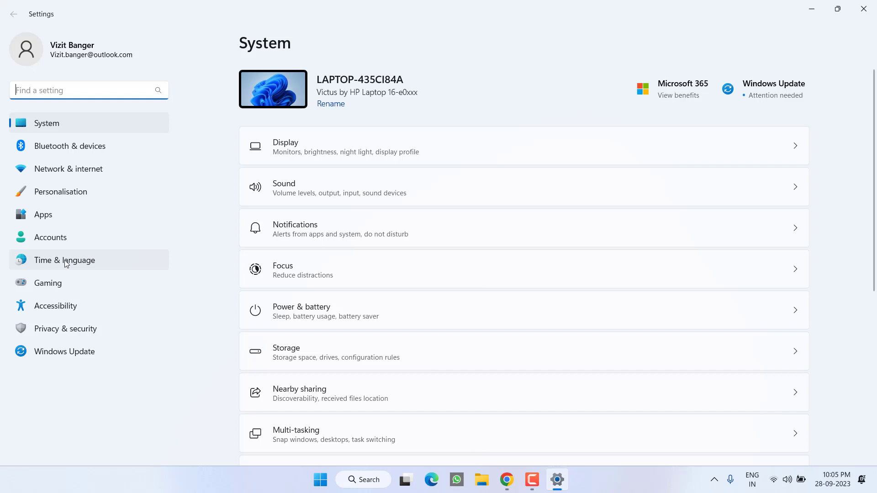
# Search the installed apps list for 'roblox'.
pyautogui.click(43, 213)
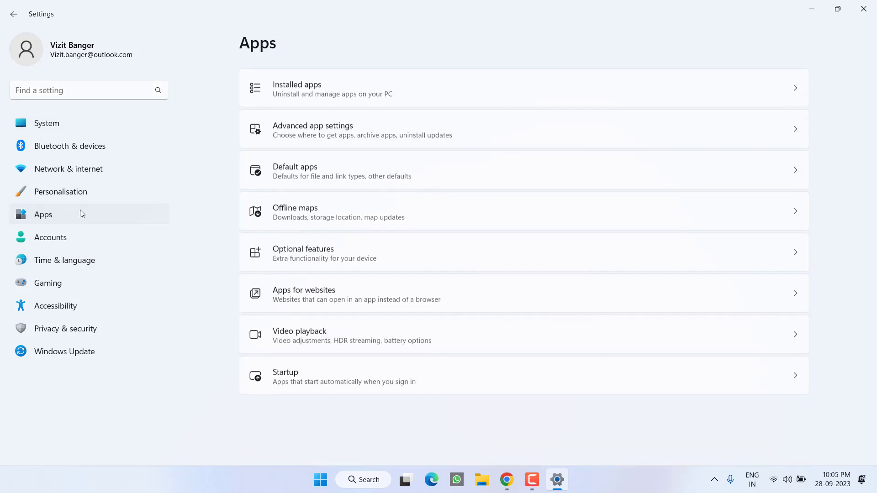
pyautogui.click(304, 89)
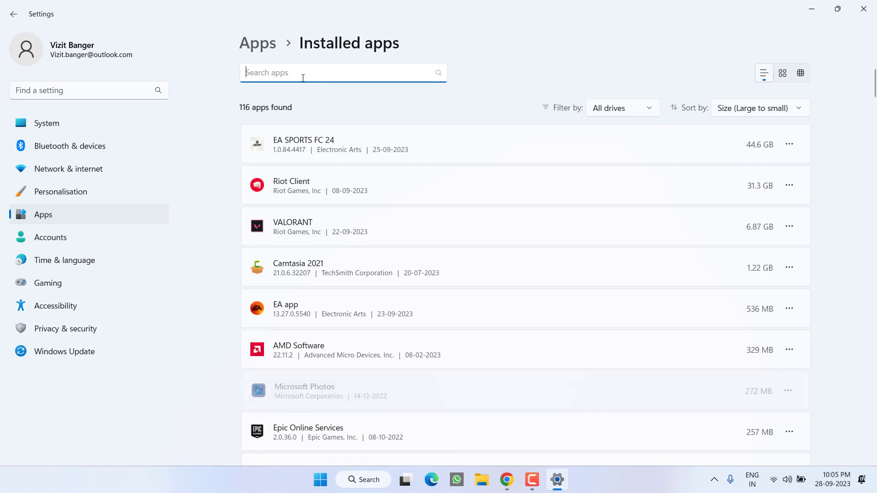
pyautogui.write('roblox')
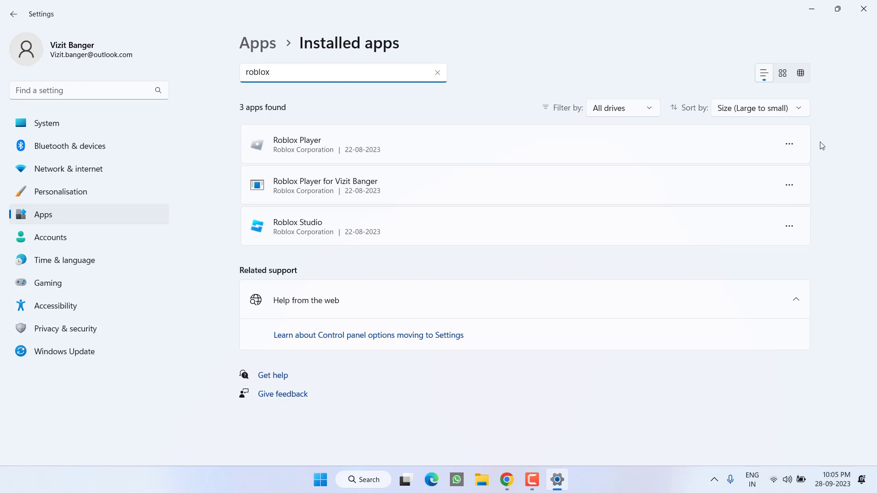
# Bring up the options menu on the Roblox Player entries, then return to the browser.
pyautogui.click(789, 185)
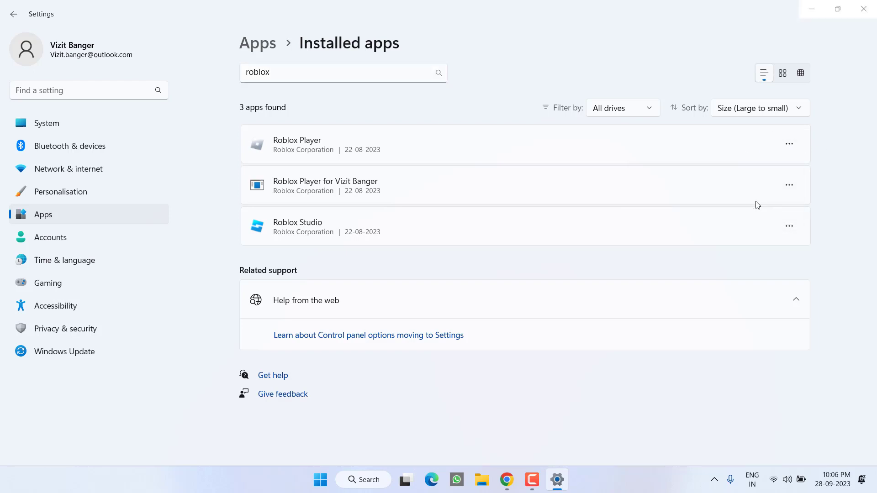
pyautogui.moveTo(789, 184)
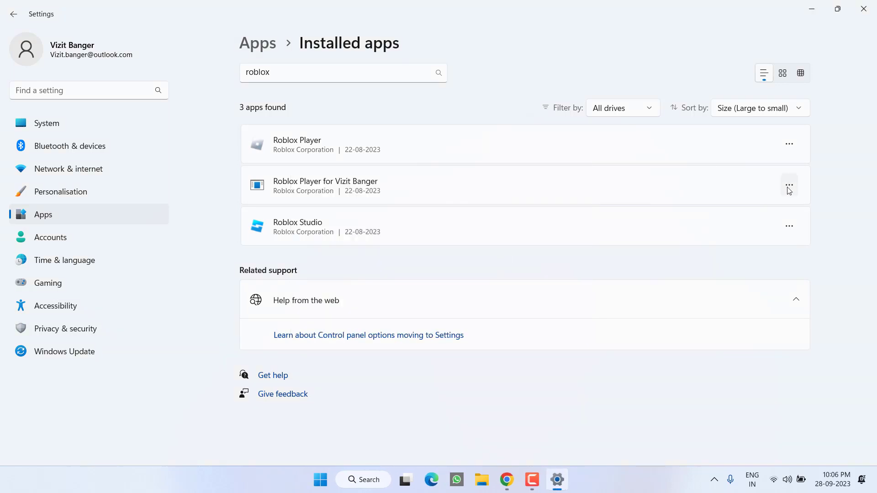
pyautogui.click(789, 185)
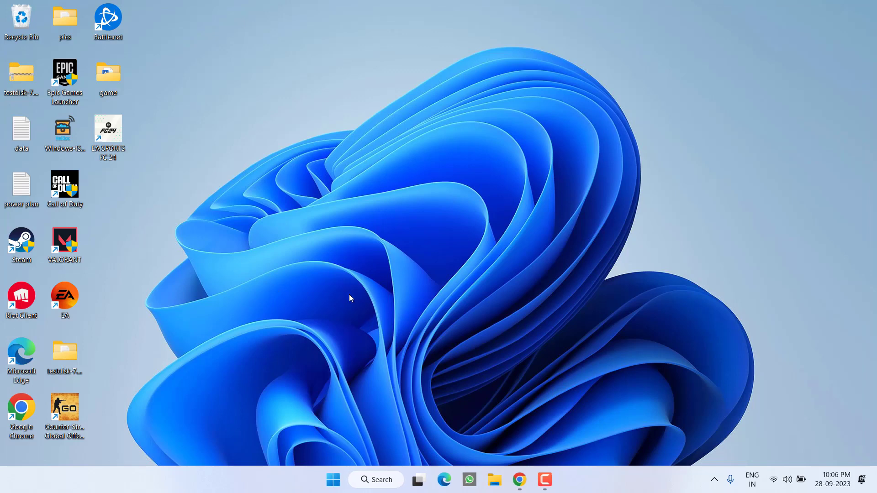
pyautogui.click(518, 479)
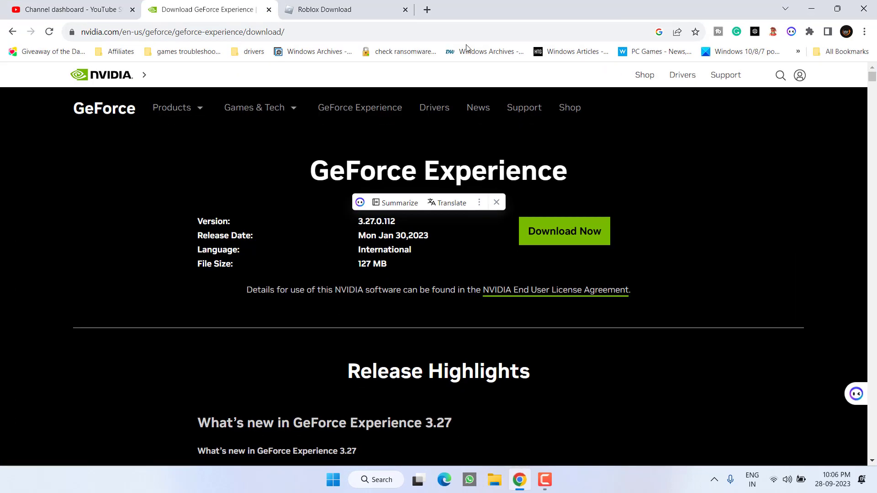
# Start the Roblox installer download via Download Now! on roblox.com.
pyautogui.click(326, 9)
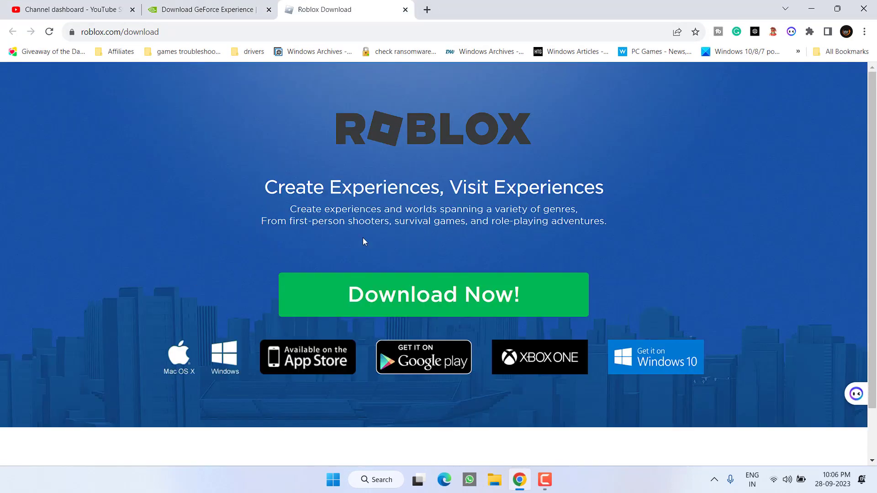
pyautogui.click(433, 294)
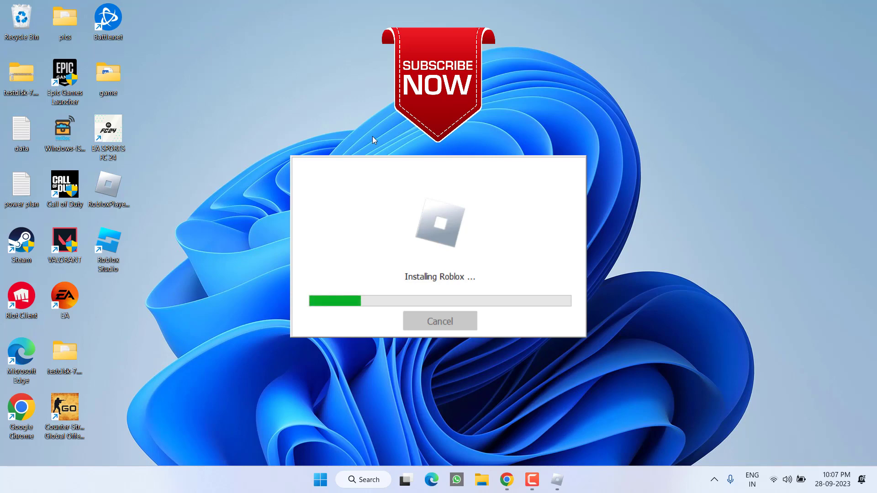
pyautogui.moveTo(623, 308)
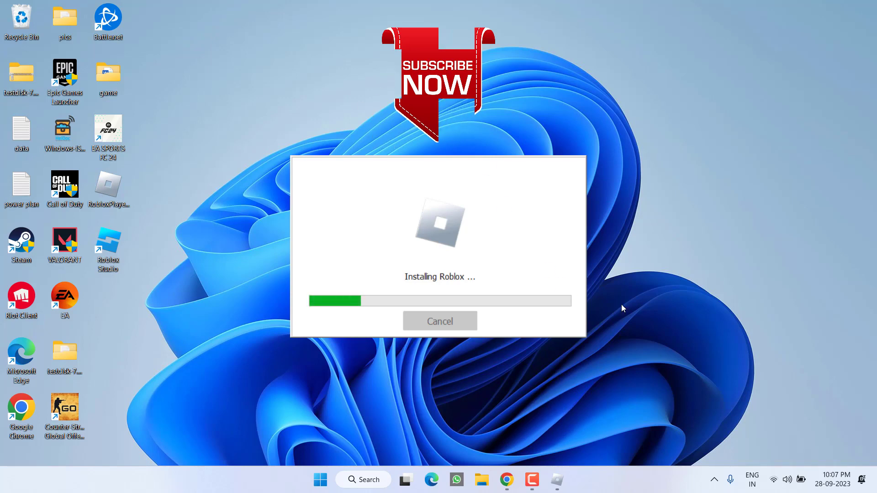